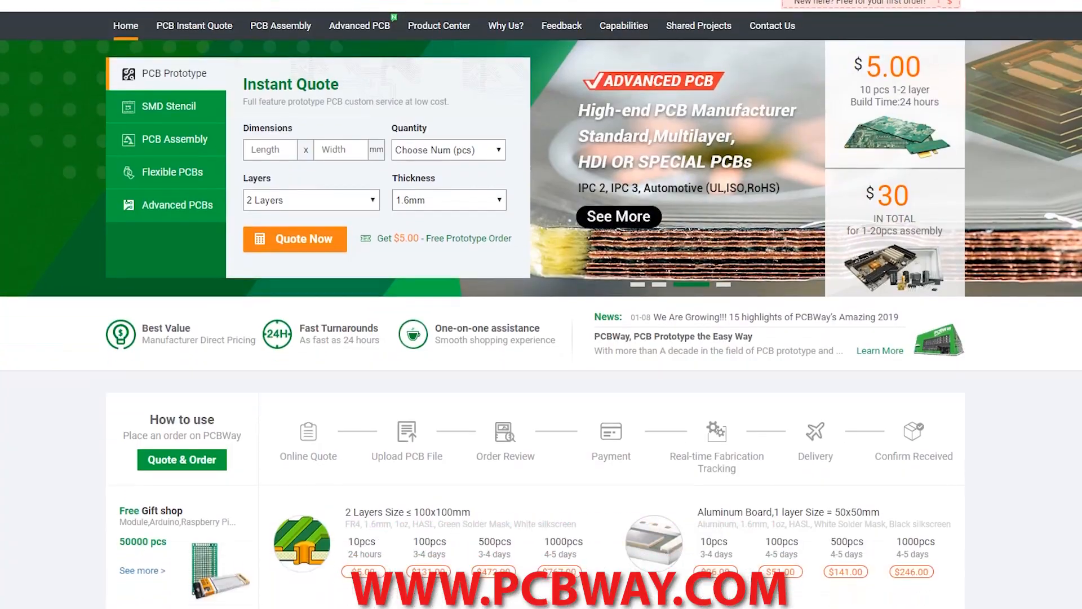
Launch SikRadio.exe from the 3drradioconfig folder, opening SiK Radio Config on COM5 at 57600
scroll("down", 3)
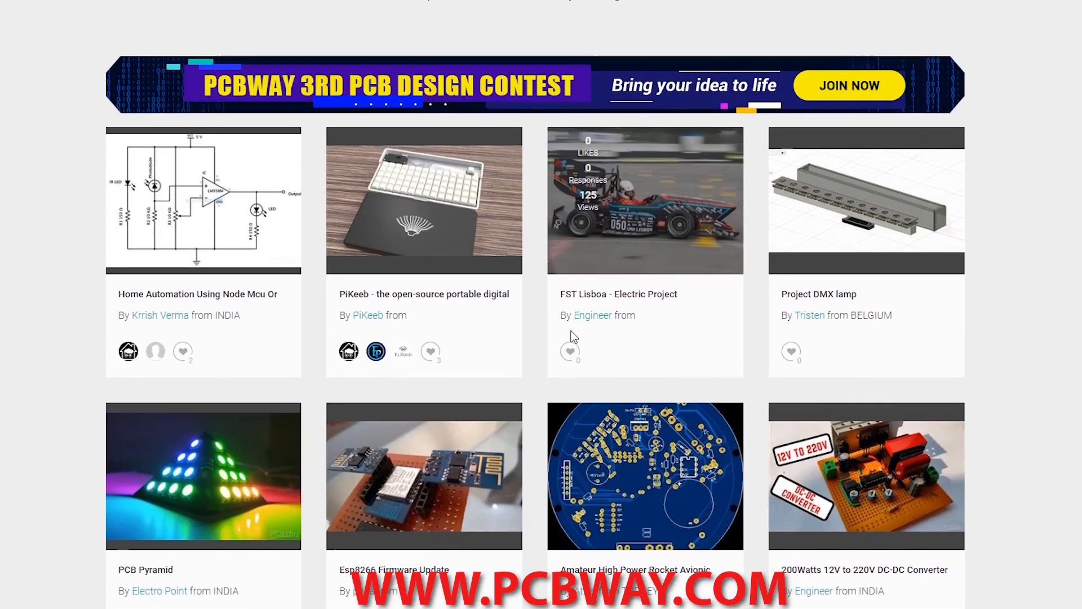
scroll("down", 3)
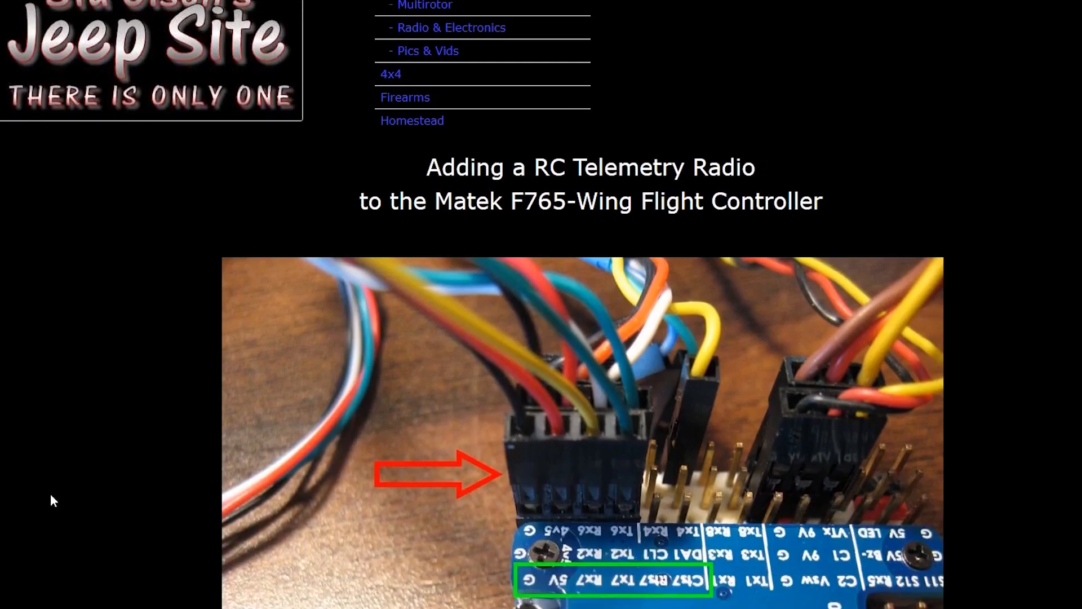
scroll("down", 3)
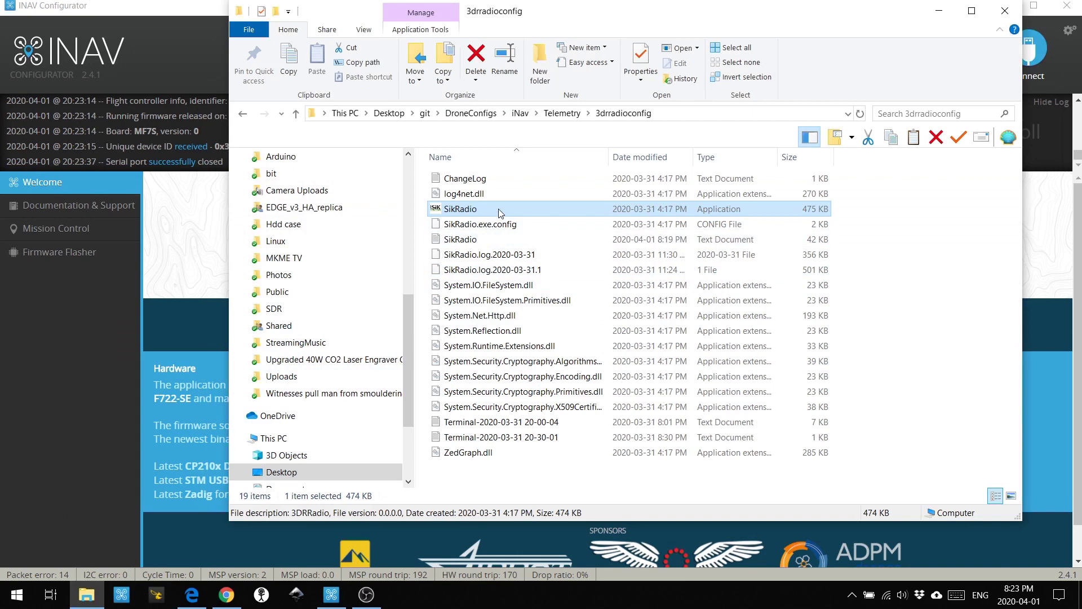
double_click(460, 209)
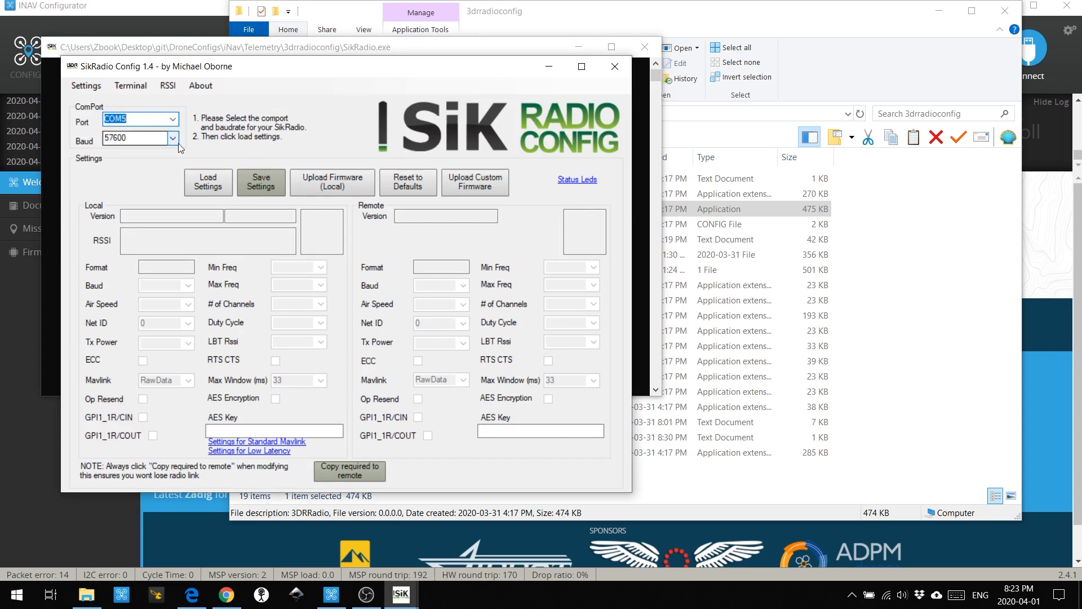
Load both radios' settings (SiK 1.9, HM-TRP 433 MHz, Net ID 25, air speed 64)
left_click(208, 182)
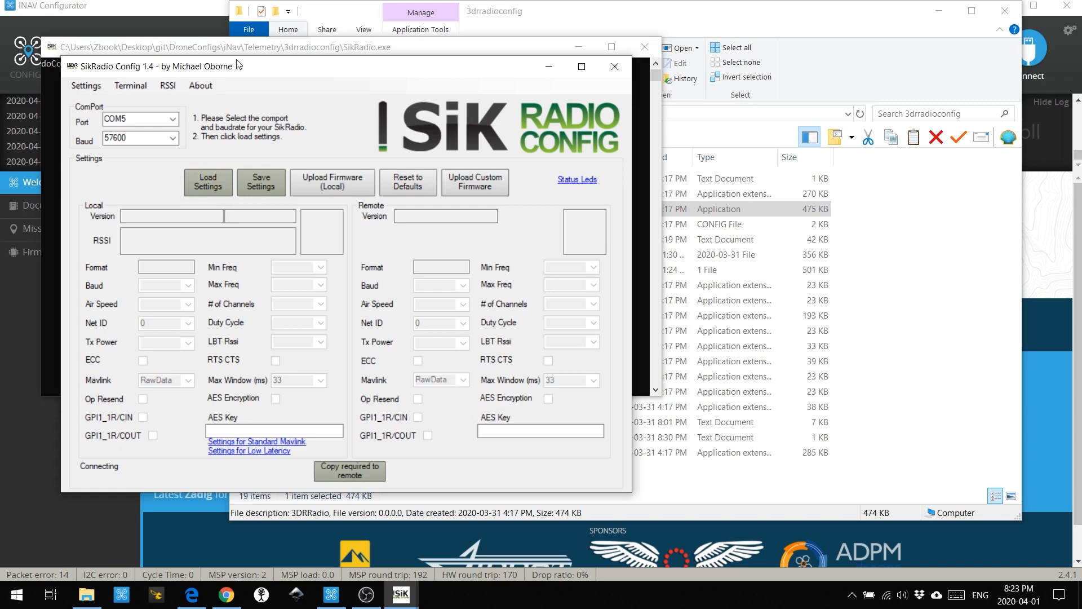
left_click(208, 182)
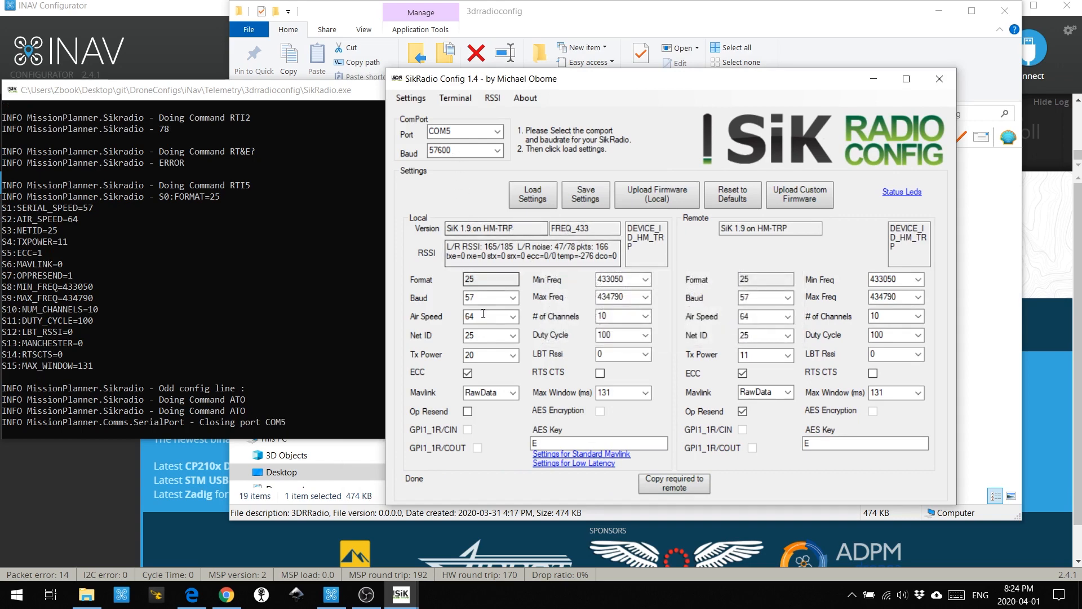
mouse_move(485, 331)
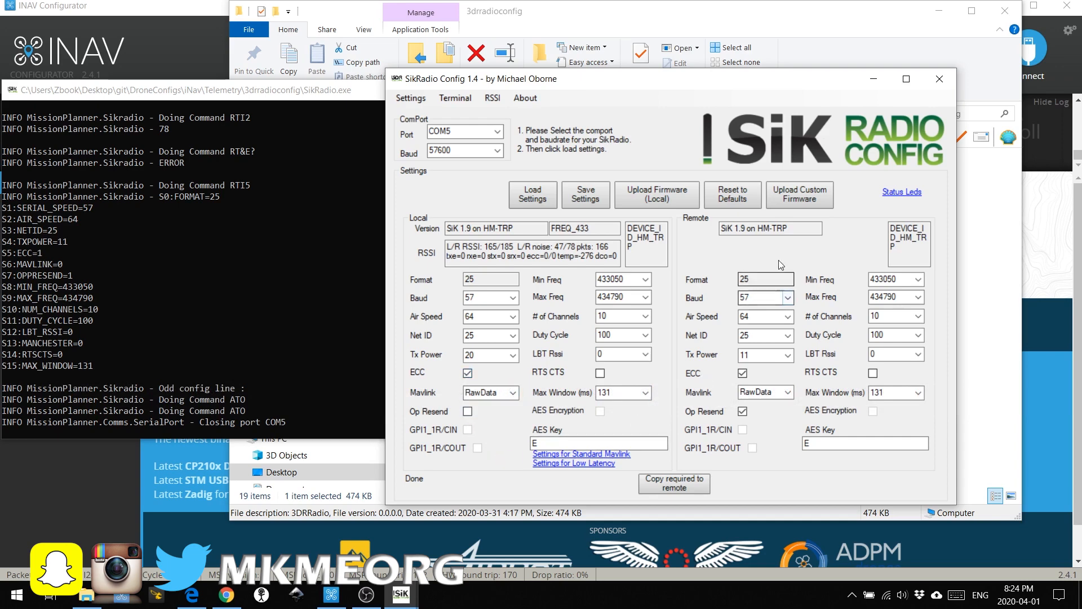
mouse_move(796, 448)
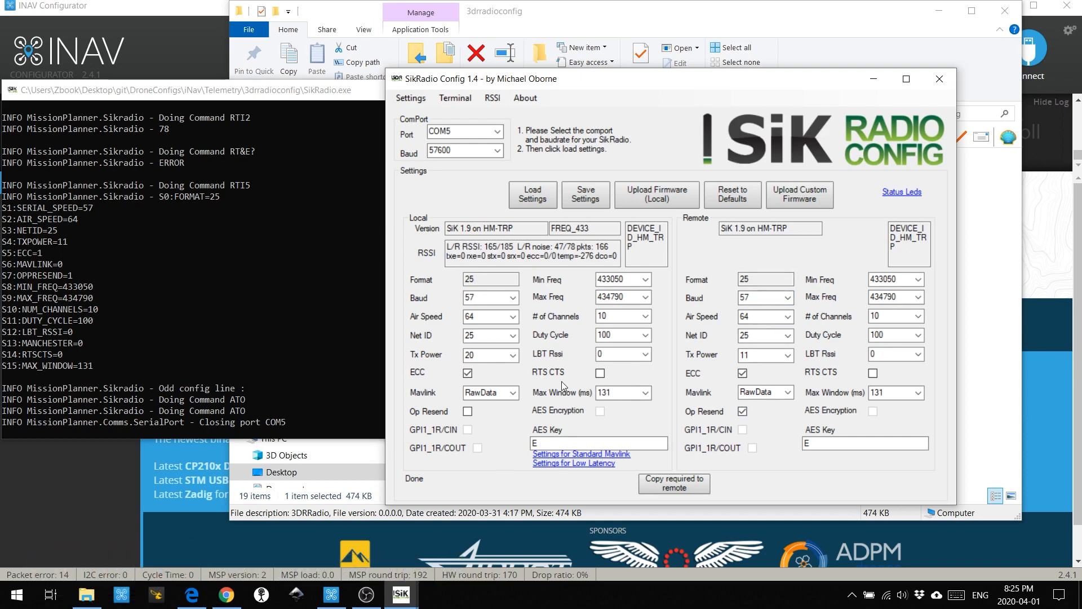
mouse_move(634, 396)
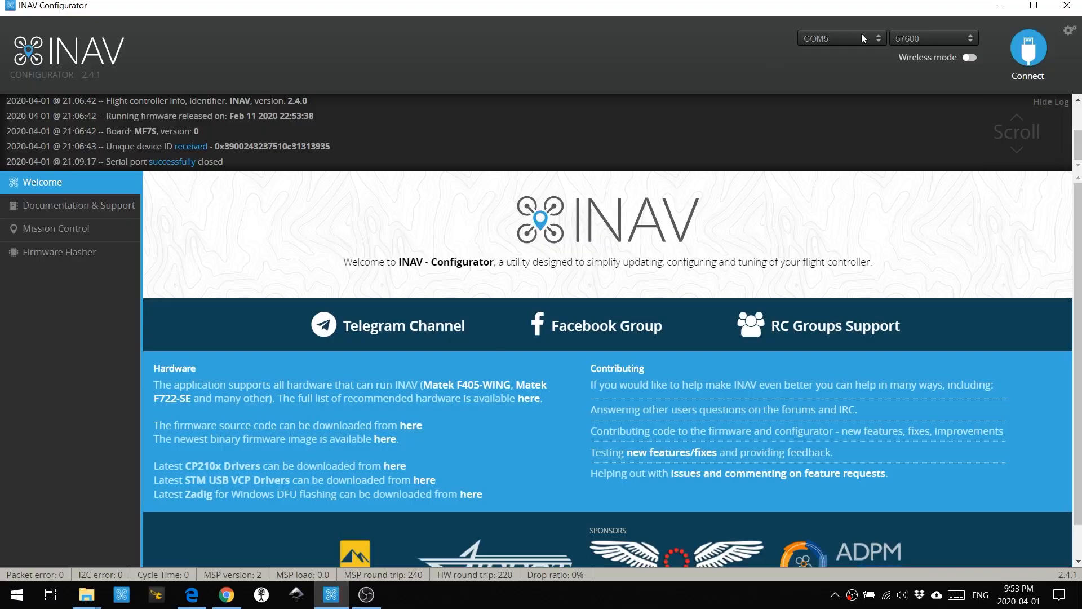
Connect to the flight controller over COM5, zoom out the Goderich GPS map, and load Mission Control
left_click(1028, 50)
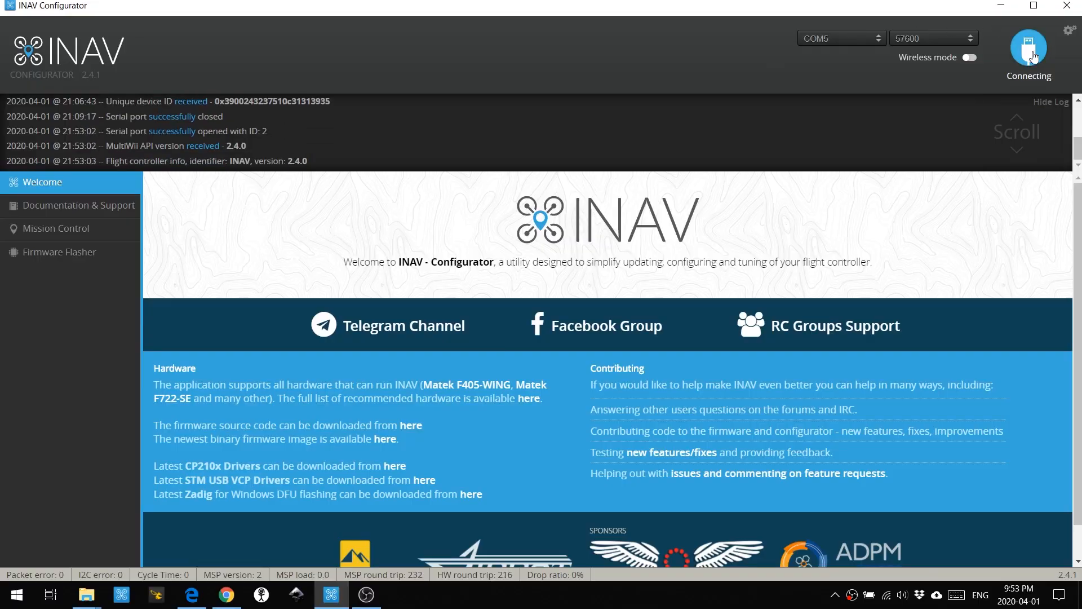
left_click(1030, 49)
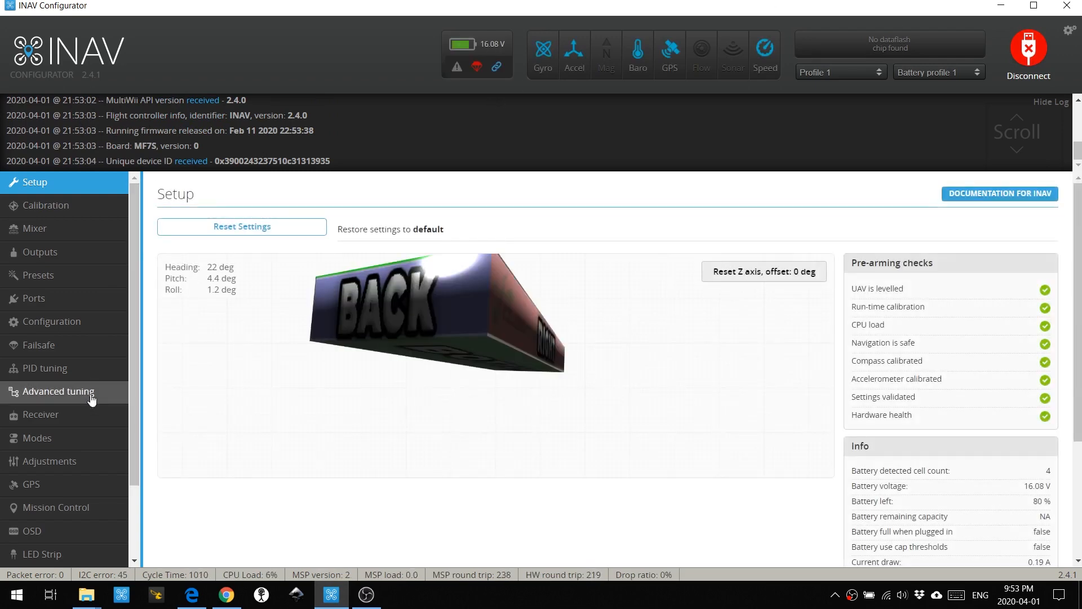
left_click(31, 484)
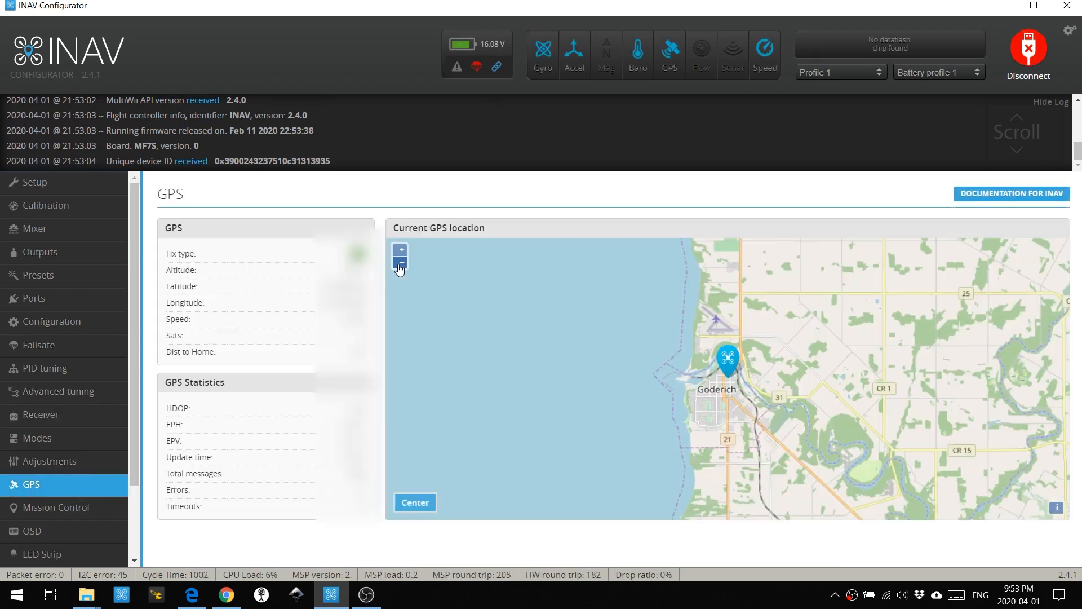
left_click(400, 262)
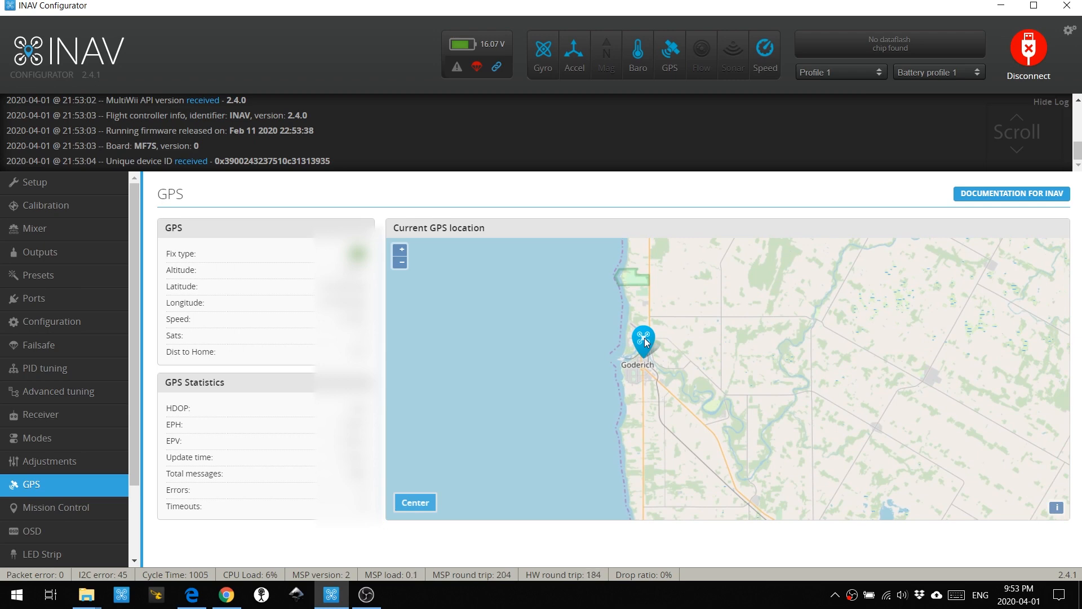
left_click(56, 507)
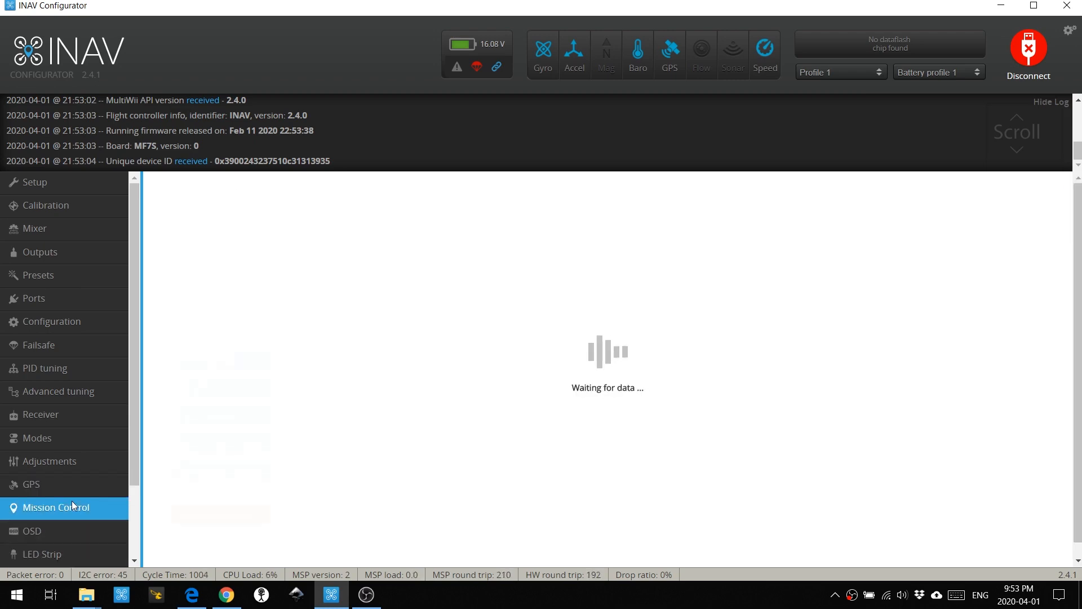
Plot waypoints around Goderich and drag the route to add a northeast point, totalling 16,688 m
left_click(55, 507)
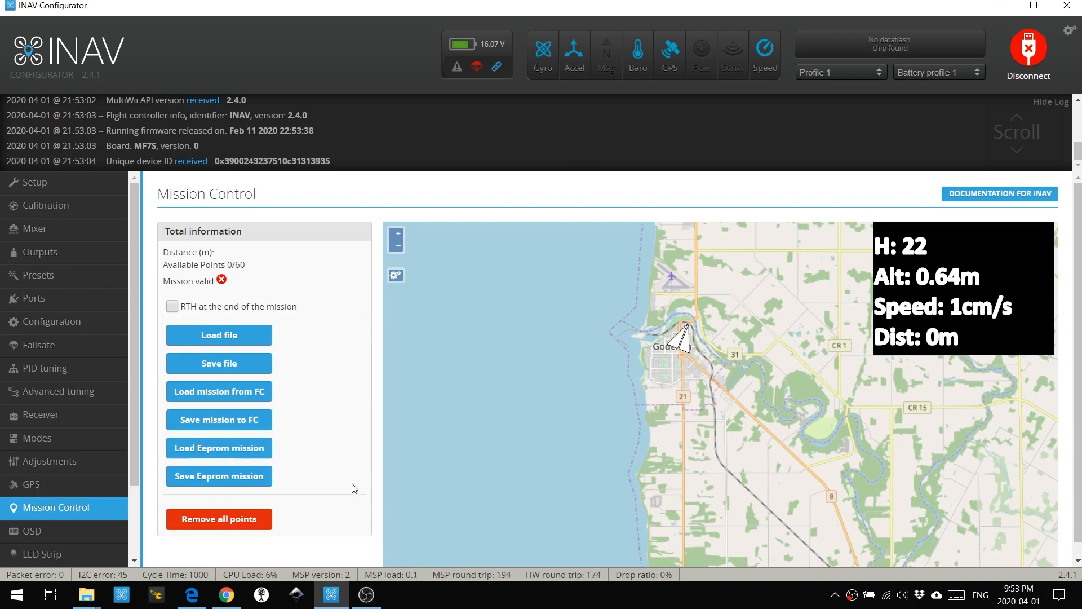
mouse_move(734, 365)
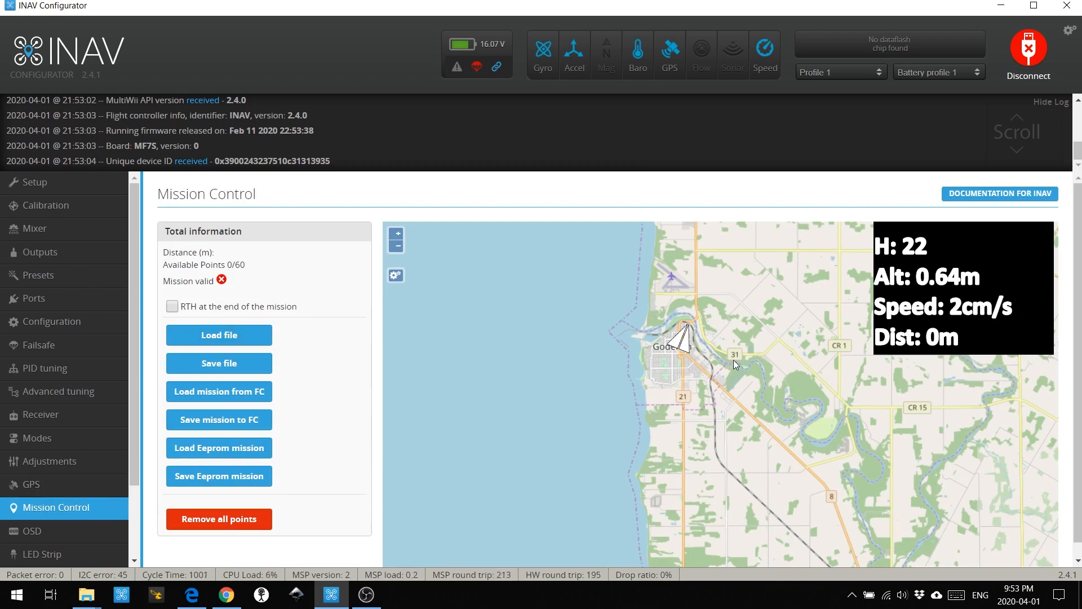
left_click(731, 359)
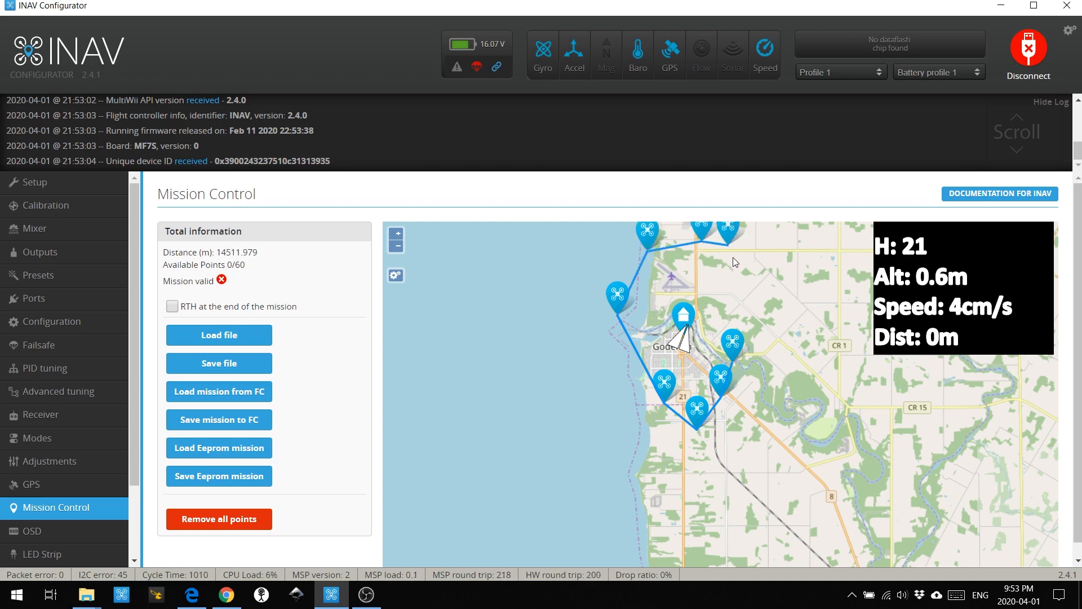
left_click_drag(725, 230, 738, 279)
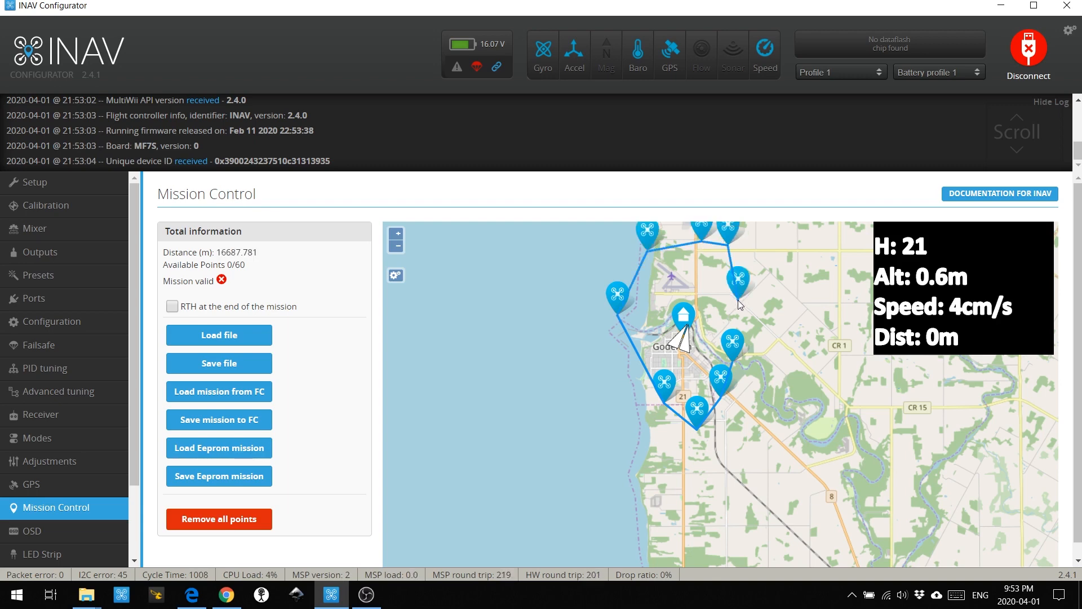